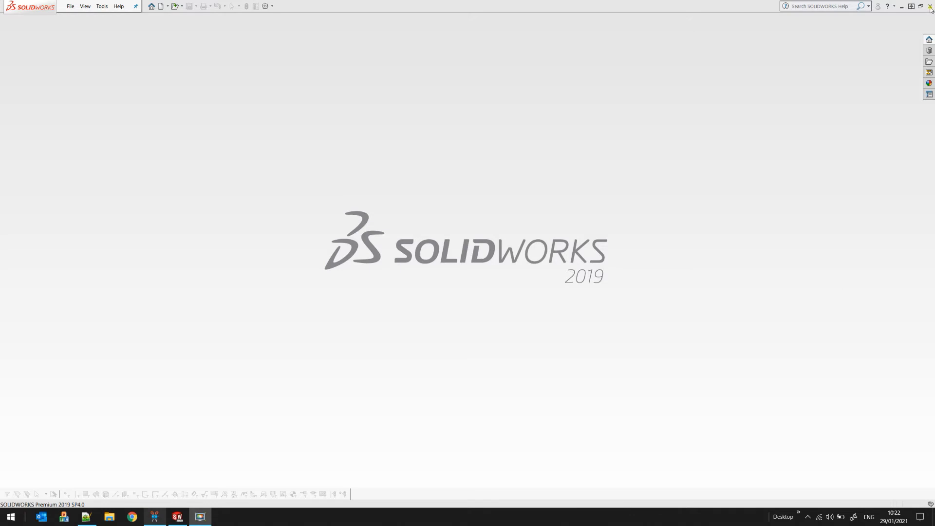
Close SOLIDWORKS 2019 and select the M2SSWSetup installer on the desktop.
{"action": "left_click", "coordinate": [929, 6]}
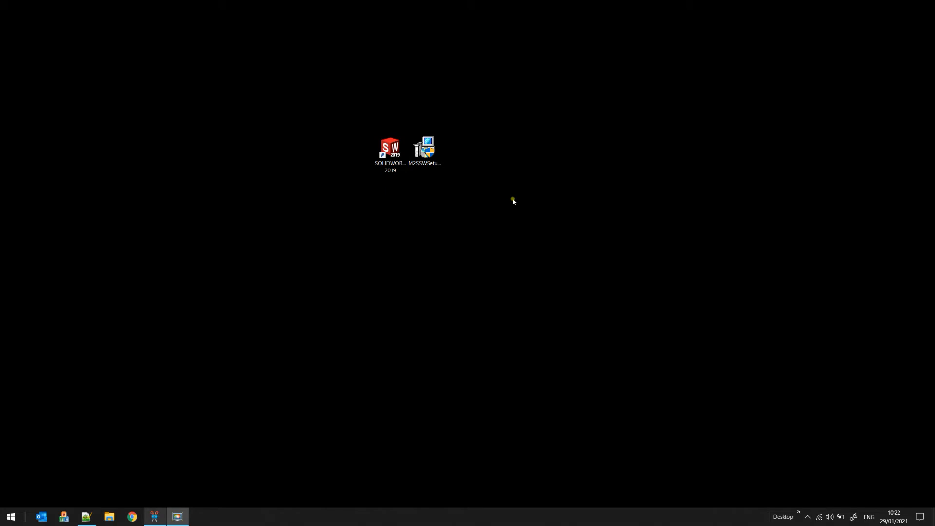
{"action": "mouse_move", "coordinate": [511, 182]}
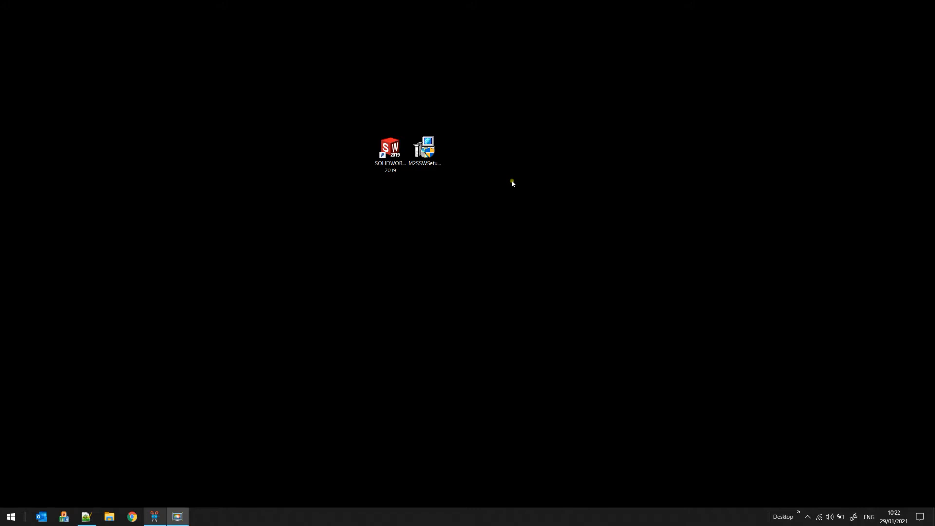
{"action": "left_click", "coordinate": [423, 148]}
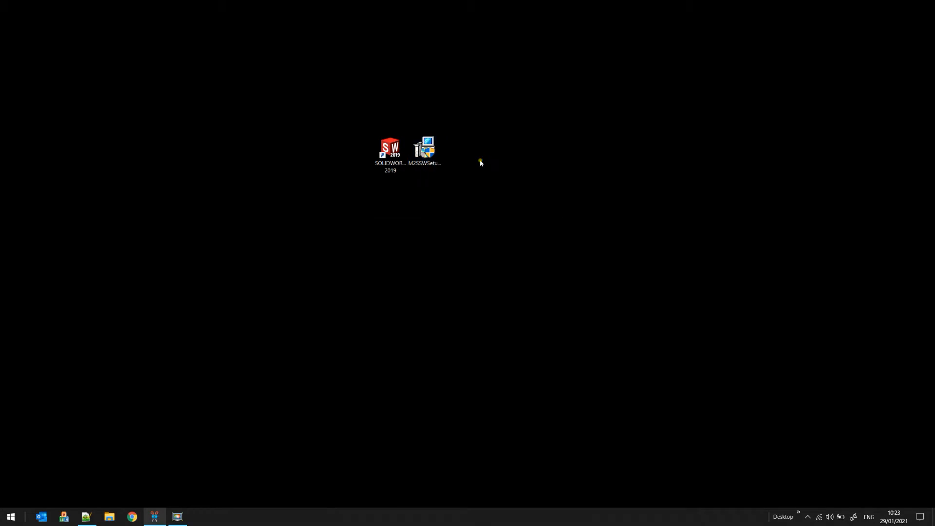
Run M2SSWSetup, accept the licence, install Mesh2Surface for SOLIDWORKS and close the wizard.
{"action": "double_click", "coordinate": [423, 148]}
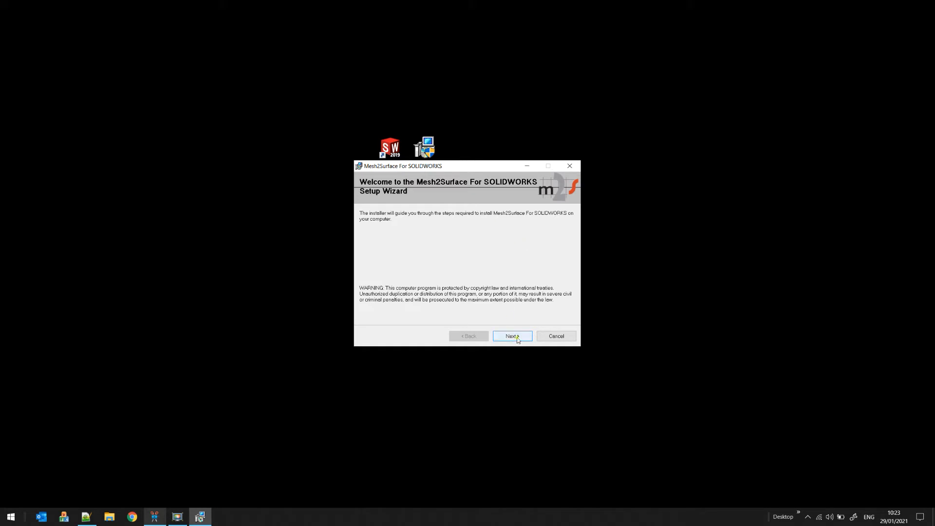
{"action": "left_click", "coordinate": [511, 336]}
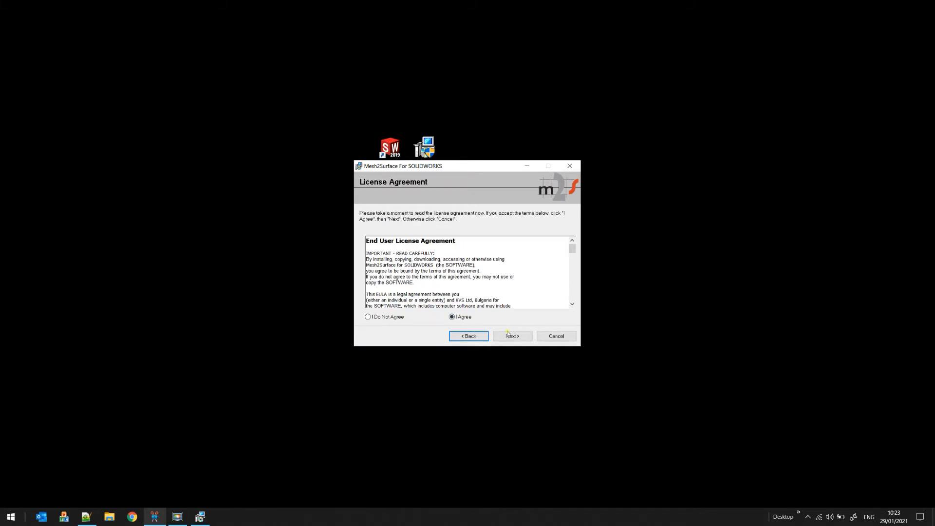
{"action": "left_click", "coordinate": [511, 336]}
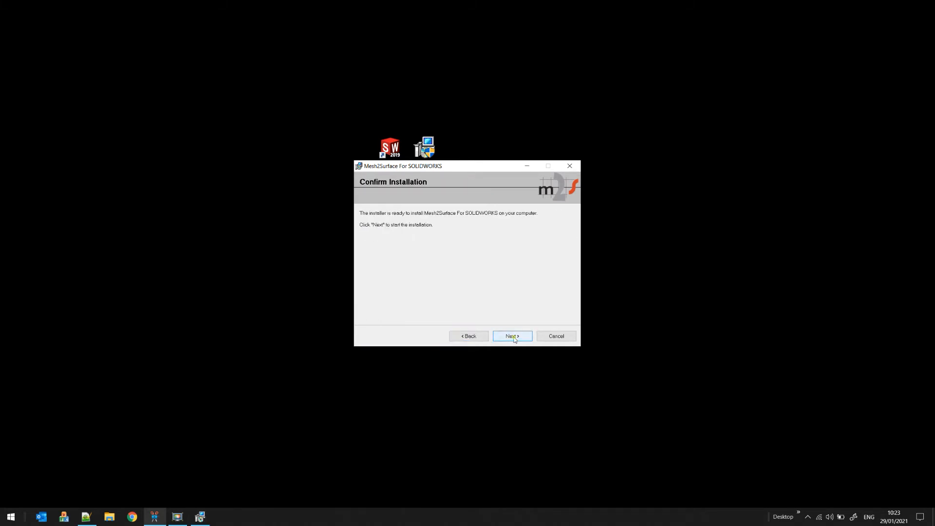
{"action": "left_click", "coordinate": [511, 336]}
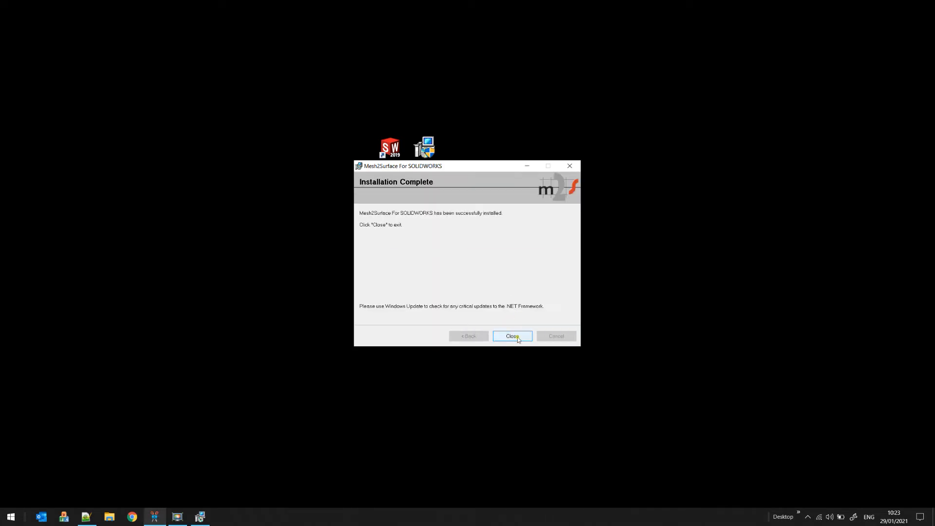
{"action": "left_click", "coordinate": [511, 336]}
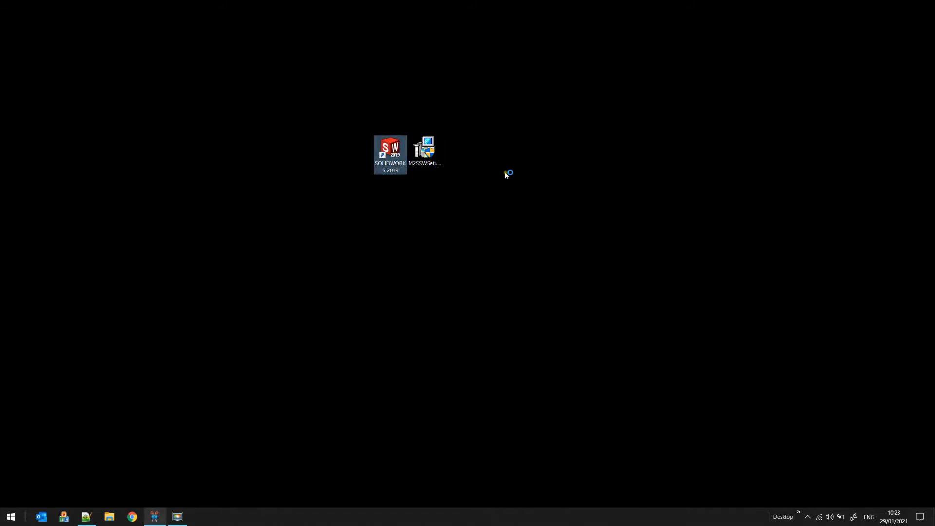
Launch SOLIDWORKS 2019 from the desktop and create a new blank part, Part1.
{"action": "double_click", "coordinate": [389, 148]}
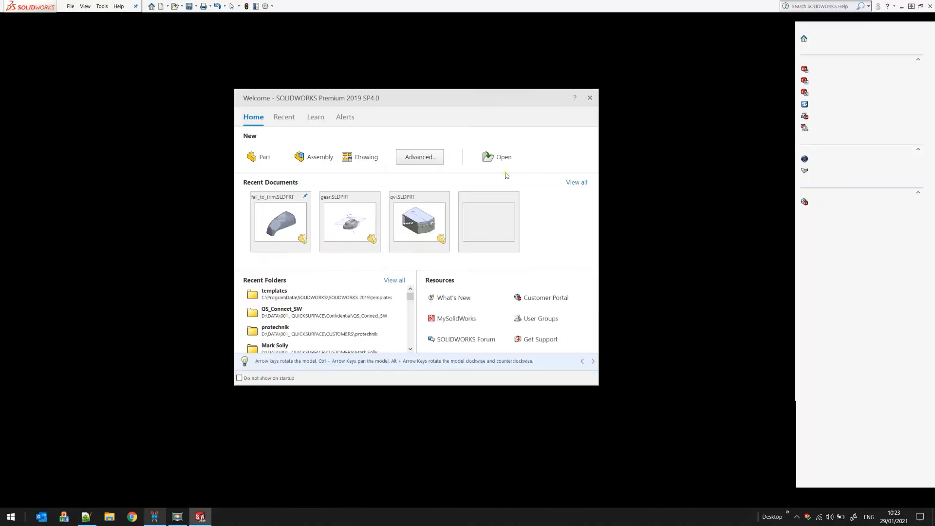
{"action": "left_click", "coordinate": [805, 38]}
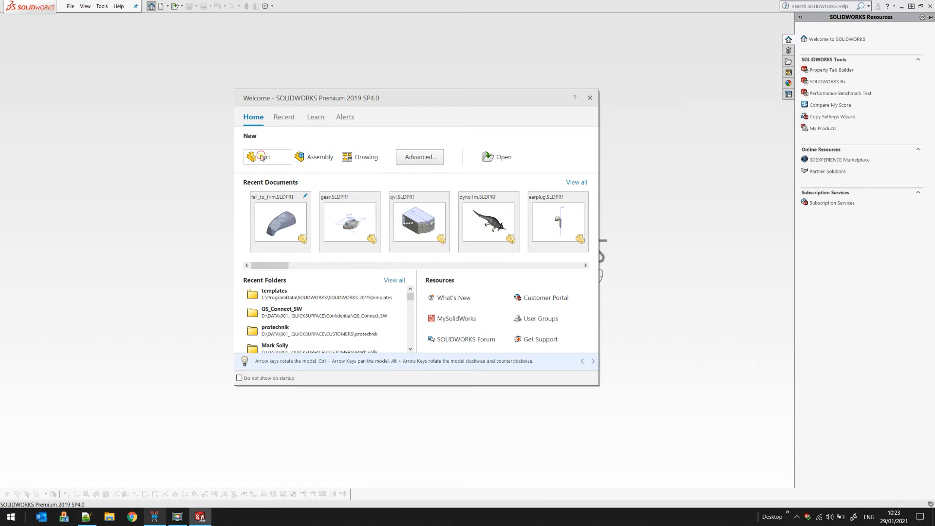
{"action": "left_click", "coordinate": [263, 156]}
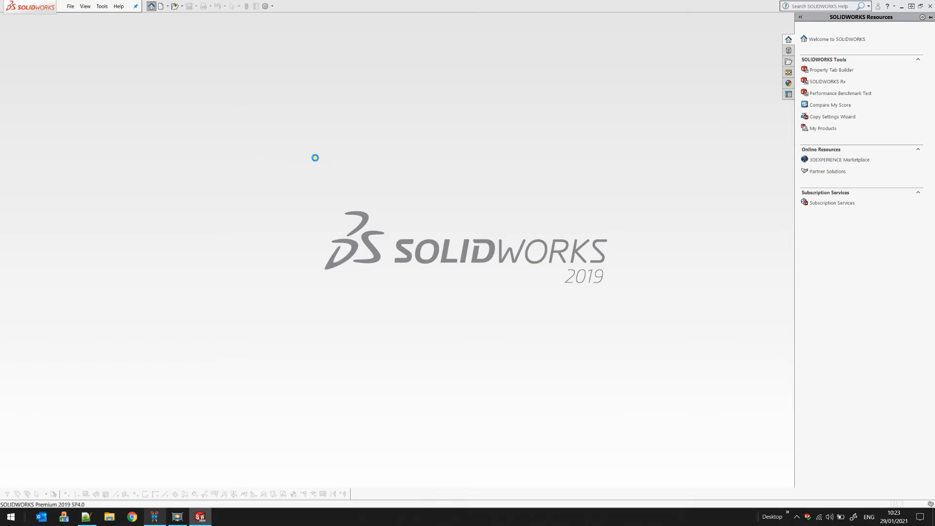
{"action": "left_click", "coordinate": [150, 6]}
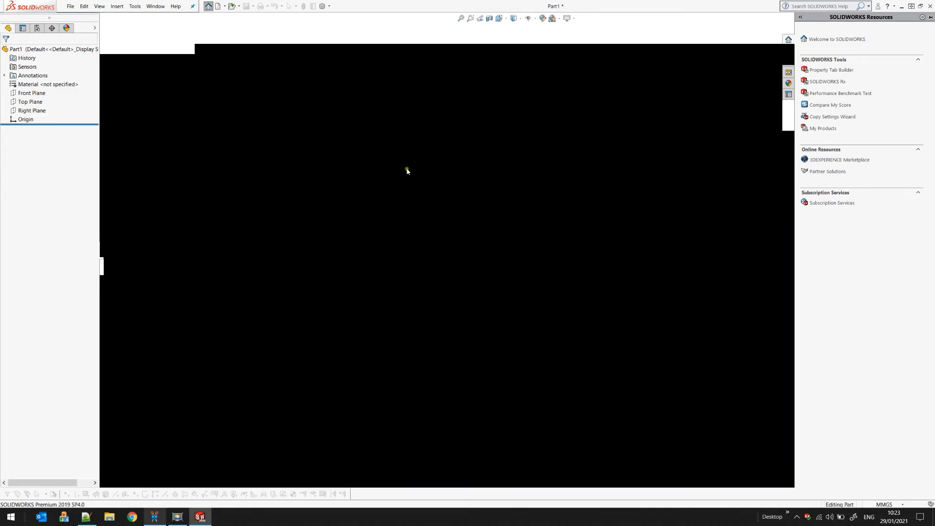
Review the Mesh2Surface command set, then return to the Features commands.
{"action": "left_click", "coordinate": [171, 49]}
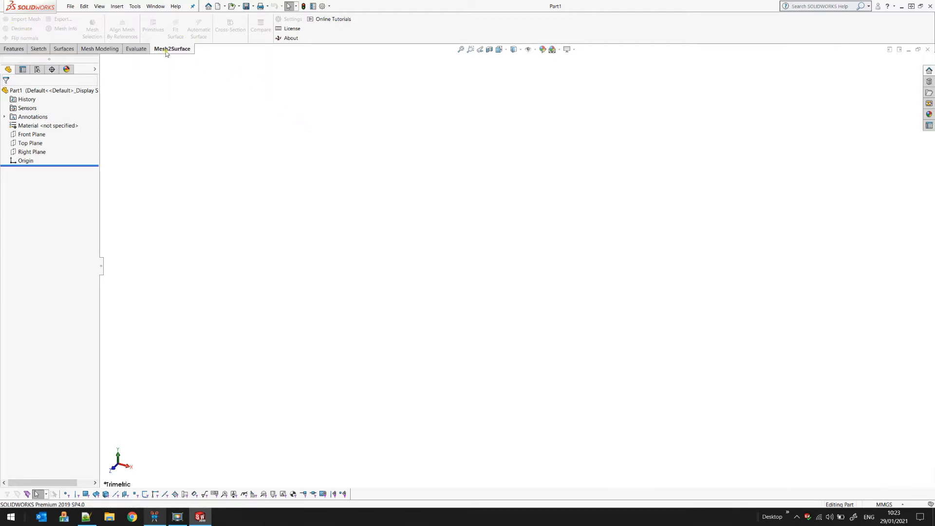
{"action": "left_click", "coordinate": [14, 49]}
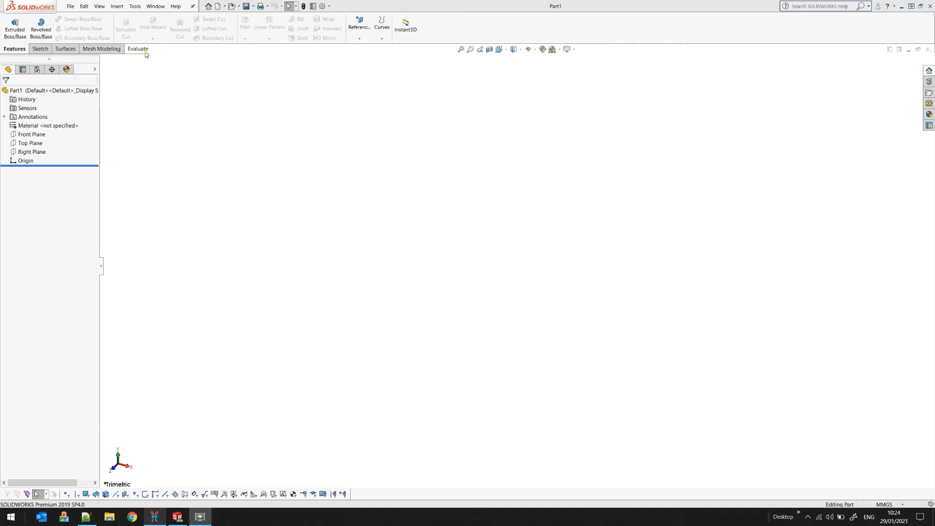
{"action": "mouse_move", "coordinate": [164, 54]}
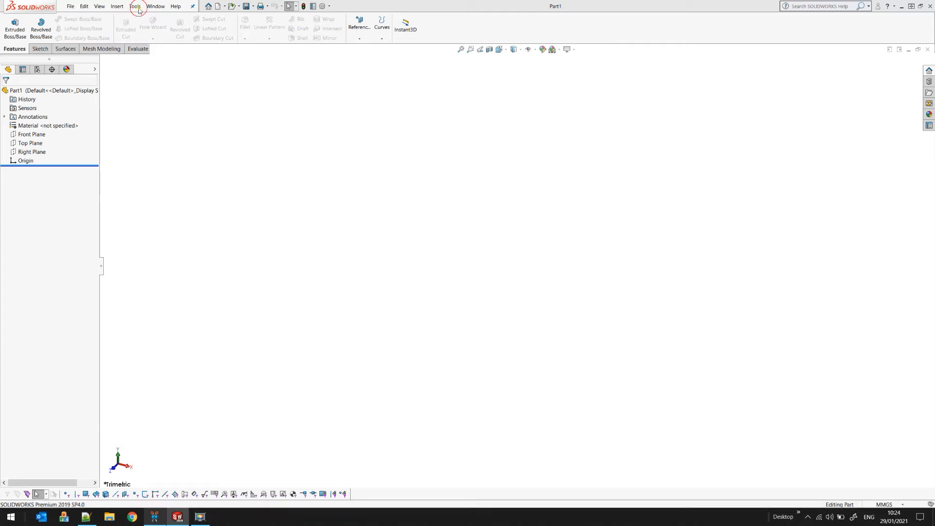
In Tools > Add-Ins, enable Mesh2Surface as Active and at Start Up, and confirm with OK.
{"action": "left_click", "coordinate": [134, 6]}
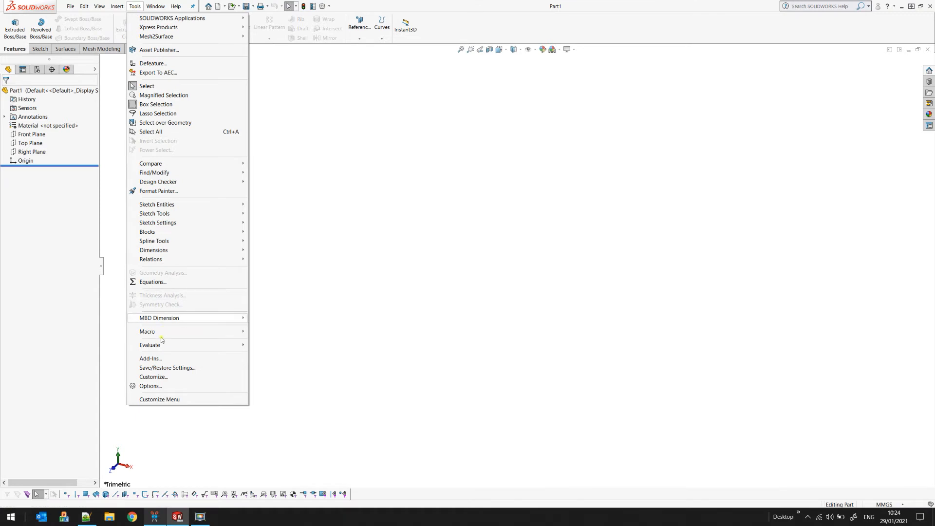
{"action": "left_click", "coordinate": [150, 357]}
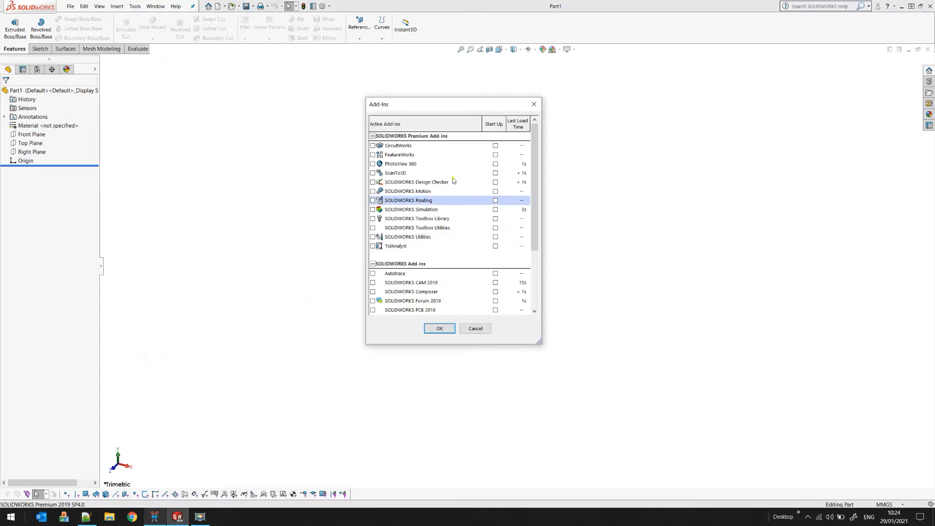
{"action": "scroll", "scroll_direction": "down", "scroll_amount": 3}
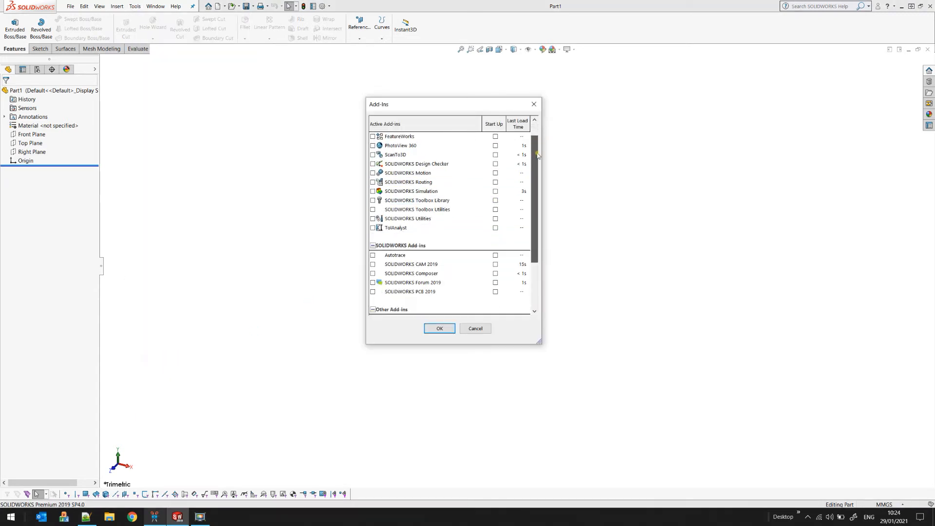
{"action": "scroll", "scroll_direction": "down", "scroll_amount": 3}
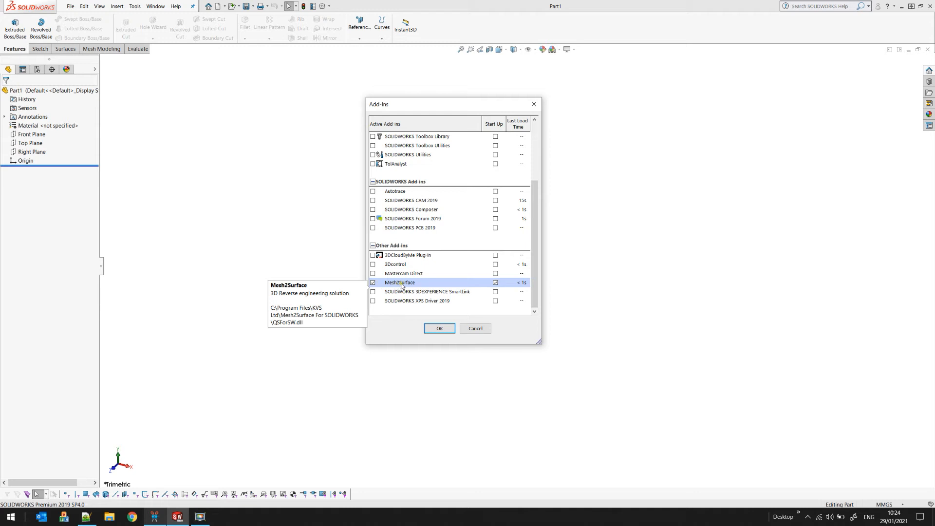
{"action": "left_click", "coordinate": [495, 283]}
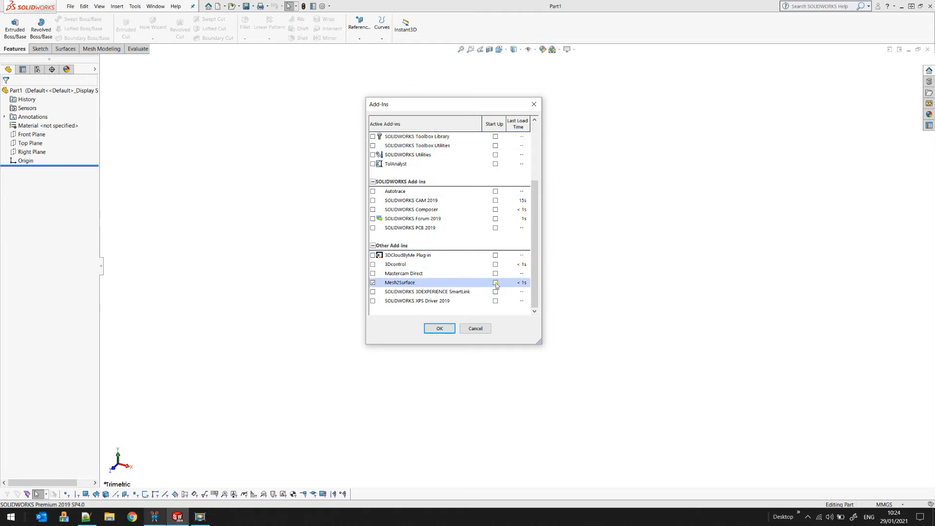
{"action": "left_click", "coordinate": [494, 282]}
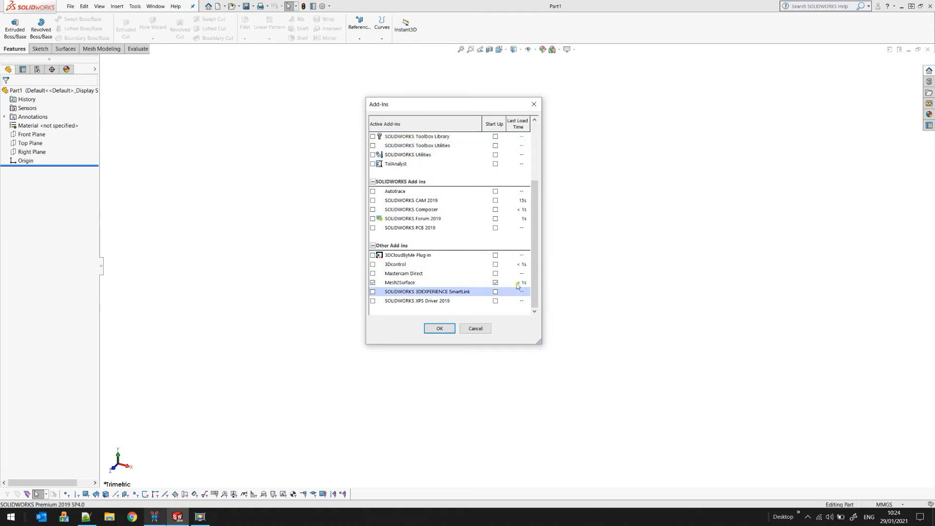
{"action": "left_click", "coordinate": [400, 282]}
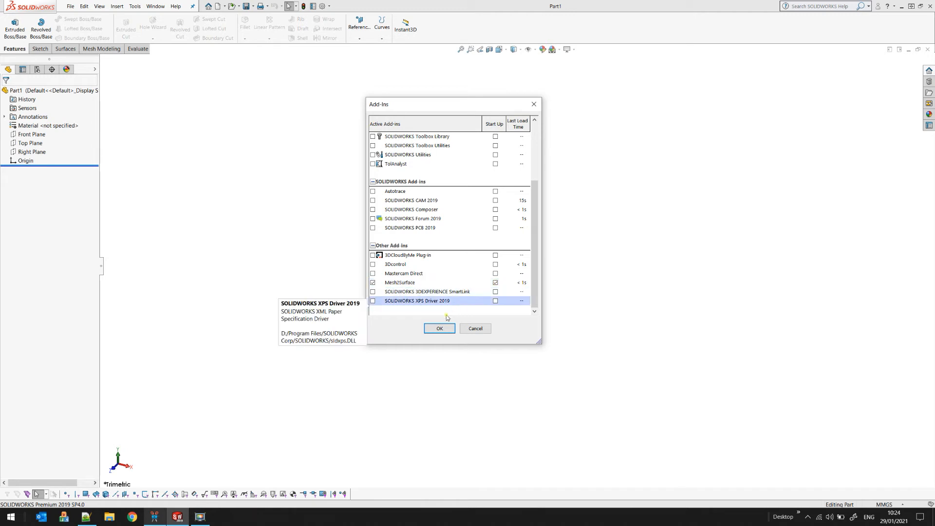
{"action": "left_click", "coordinate": [439, 328]}
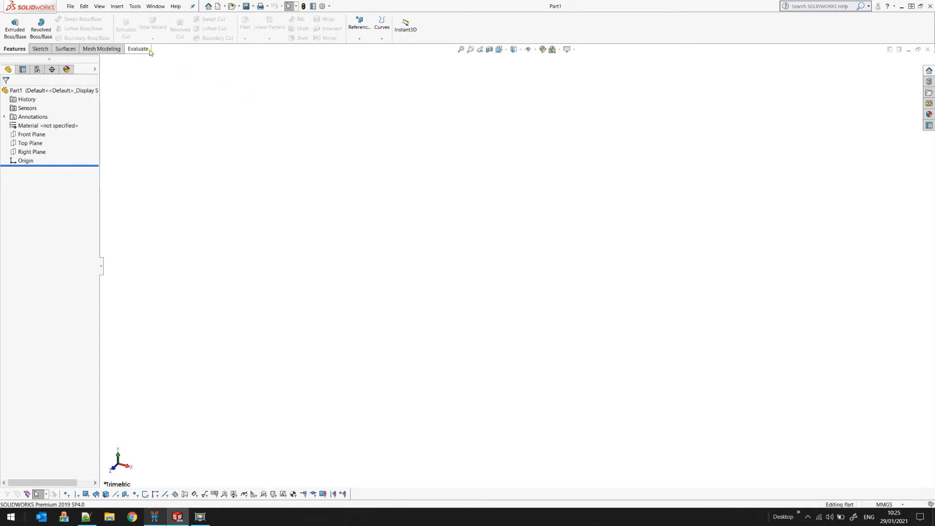
Enable the Mesh2Surface CommandManager tab and display its mesh and surfacing tools.
{"action": "right_click", "coordinate": [137, 48]}
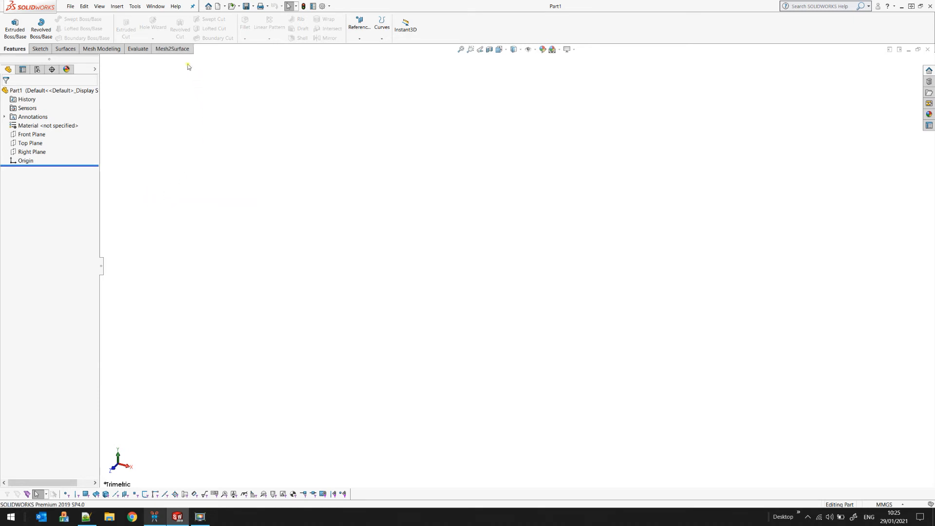
{"action": "left_click", "coordinate": [172, 48]}
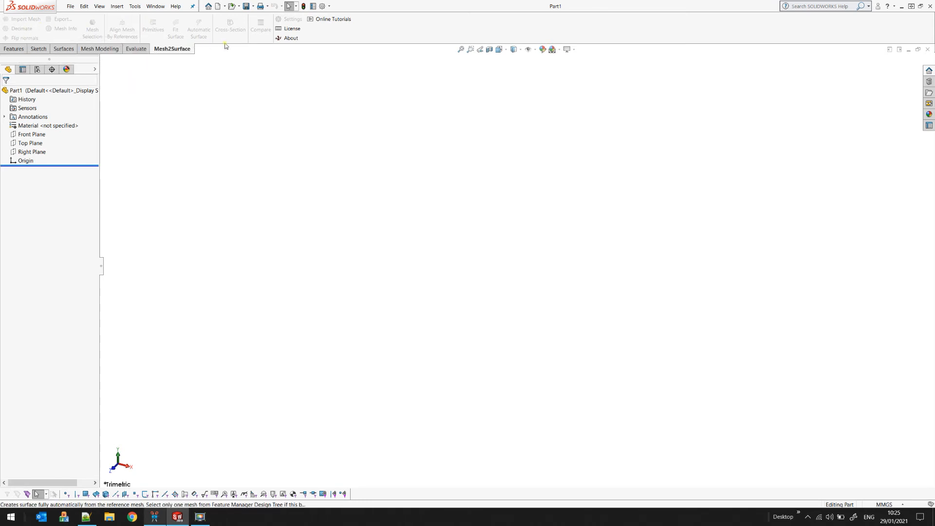
{"action": "mouse_move", "coordinate": [263, 69]}
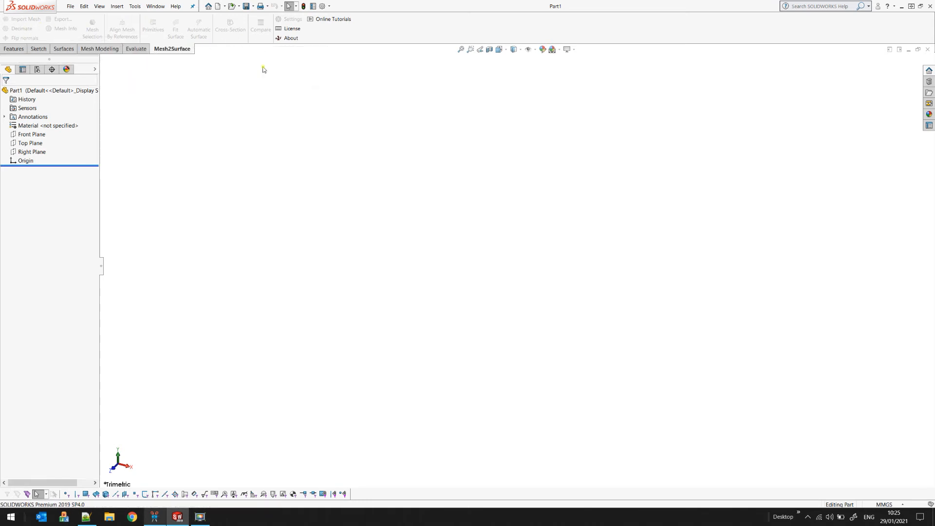
{"action": "mouse_move", "coordinate": [269, 82]}
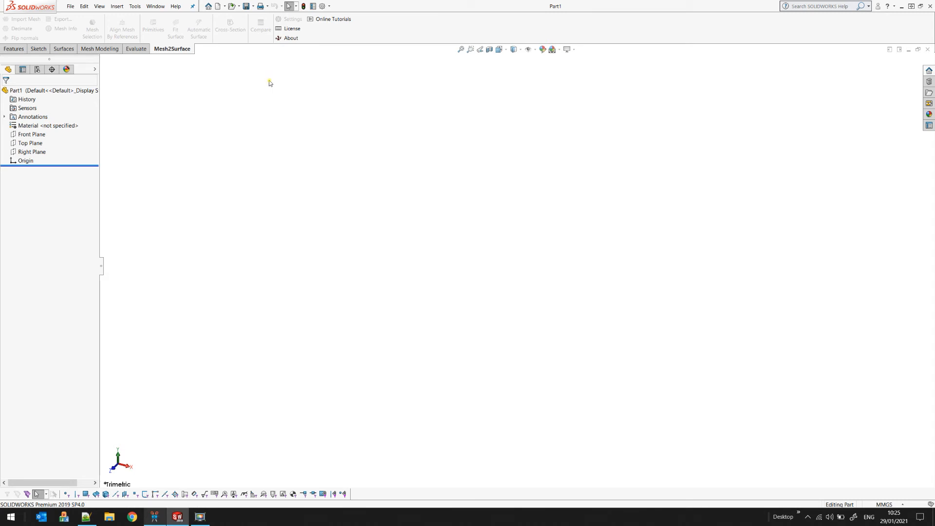
{"action": "mouse_move", "coordinate": [288, 69]}
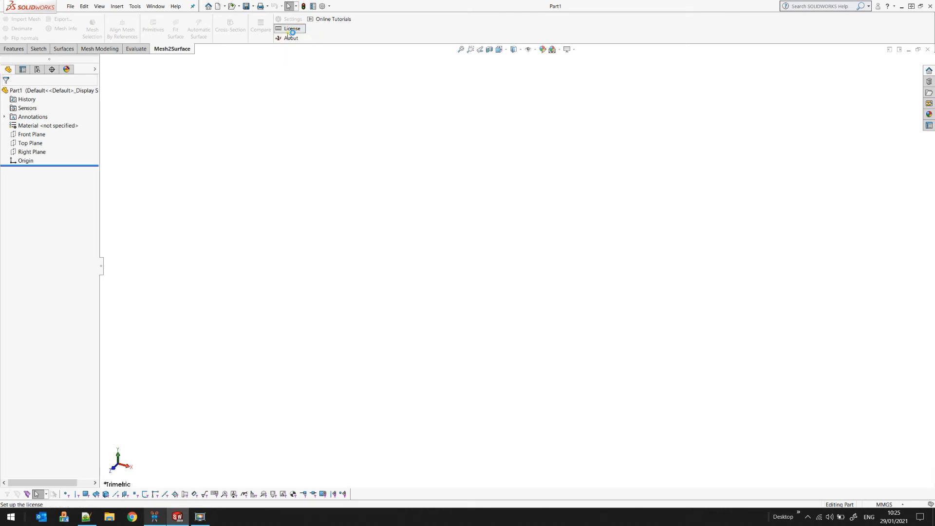
Paste the license key in the Mesh2Surface License window, activate it and acknowledge the restart message.
{"action": "left_click", "coordinate": [291, 28]}
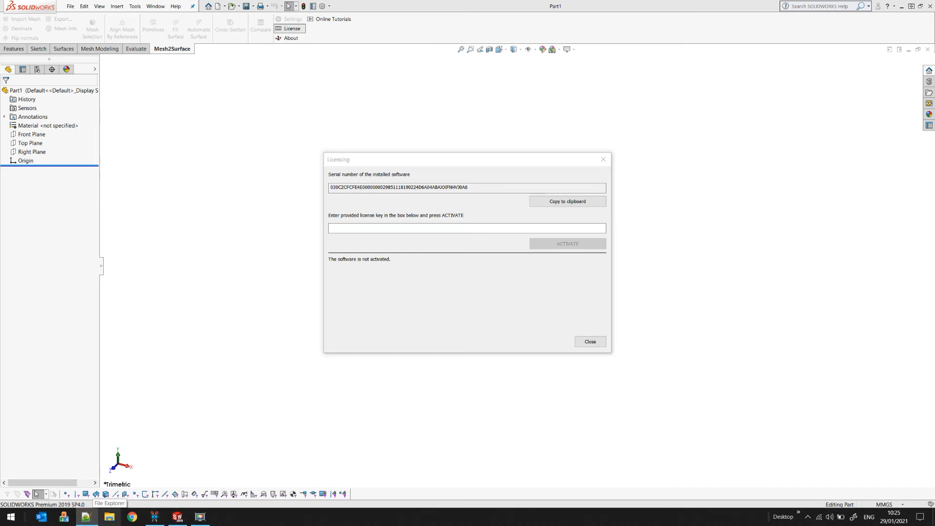
{"action": "left_click", "coordinate": [466, 228]}
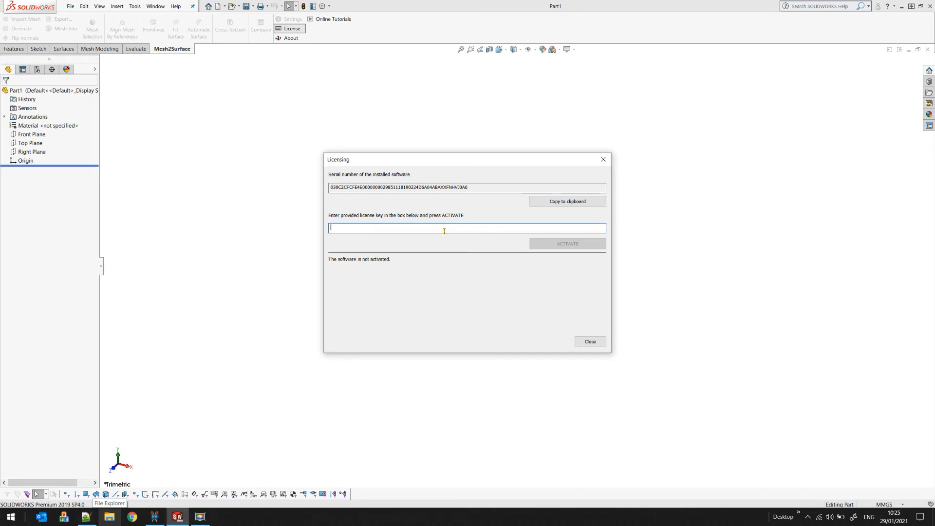
{"action": "right_click", "coordinate": [444, 228]}
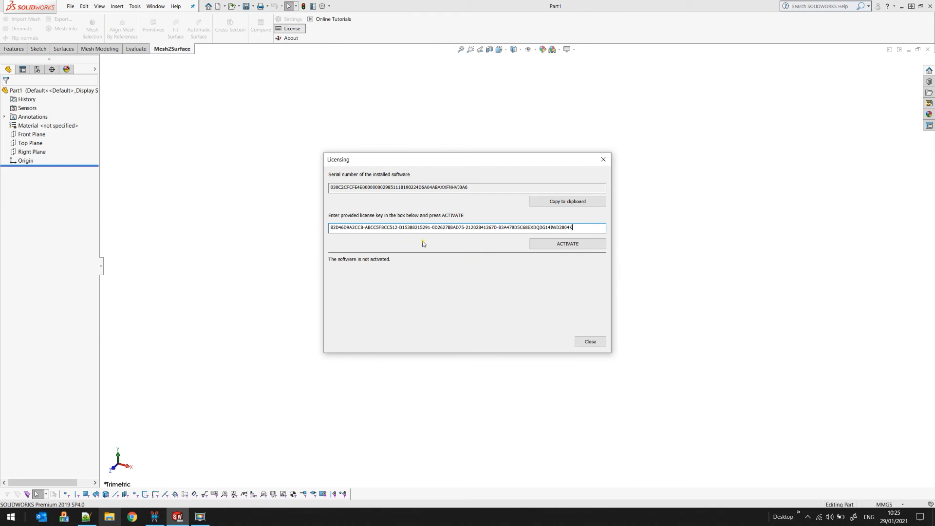
{"action": "left_click", "coordinate": [566, 243]}
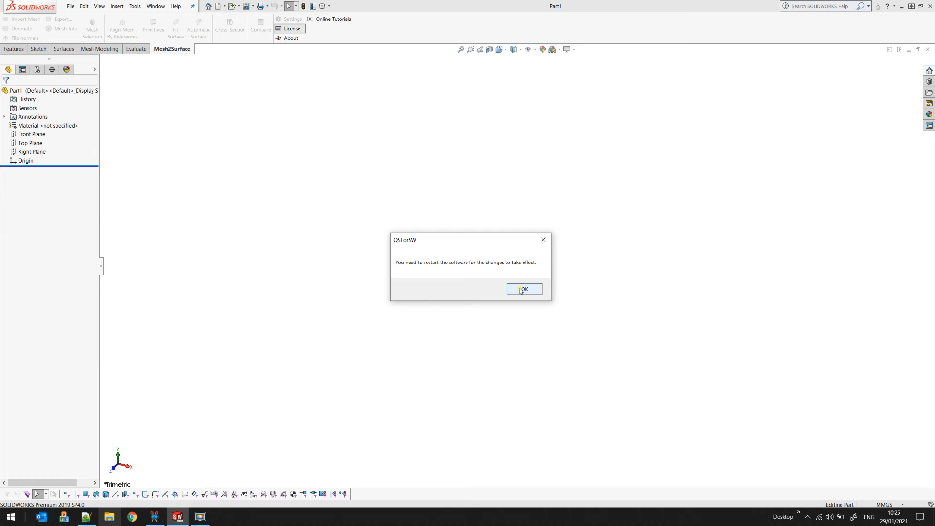
{"action": "left_click", "coordinate": [523, 289]}
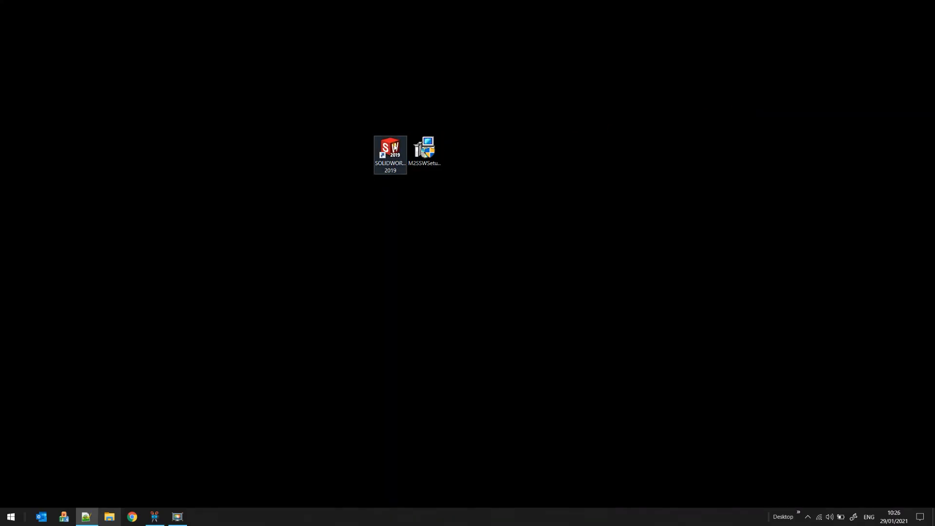
Relaunch SOLIDWORKS 2019 and start a new part with Import Mesh available.
{"action": "double_click", "coordinate": [390, 148]}
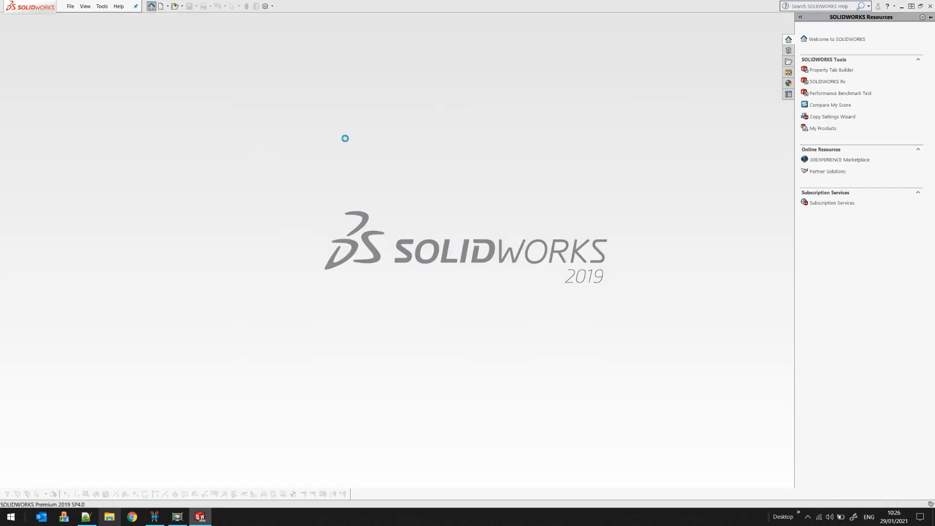
{"action": "left_click", "coordinate": [152, 6]}
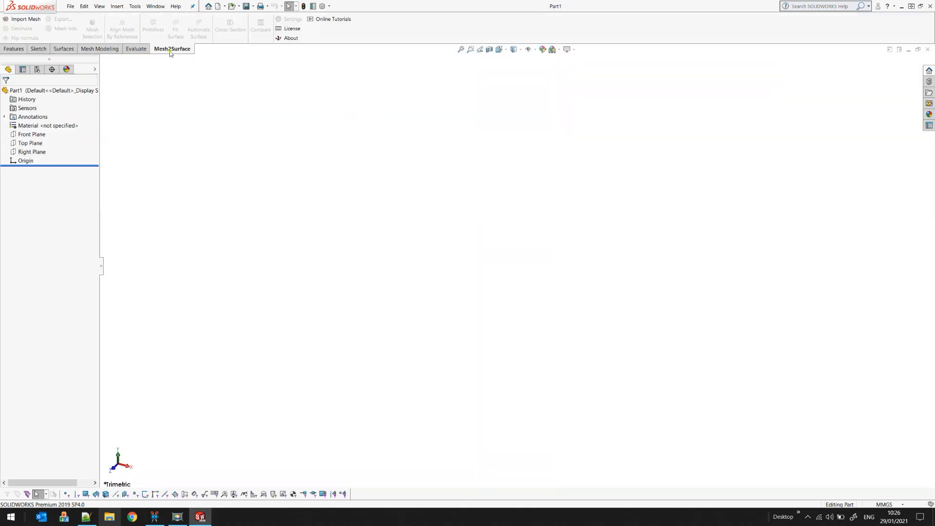
{"action": "mouse_move", "coordinate": [333, 18]}
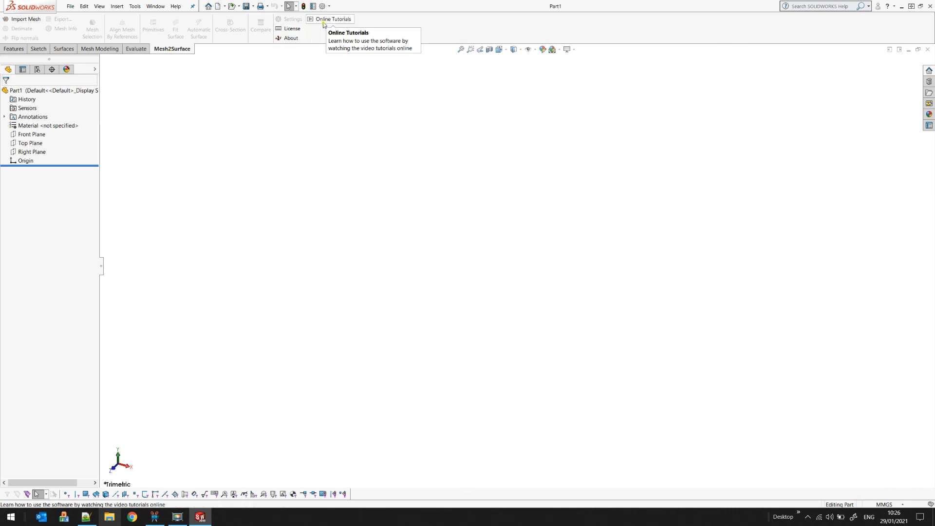
{"action": "mouse_move", "coordinate": [91, 29]}
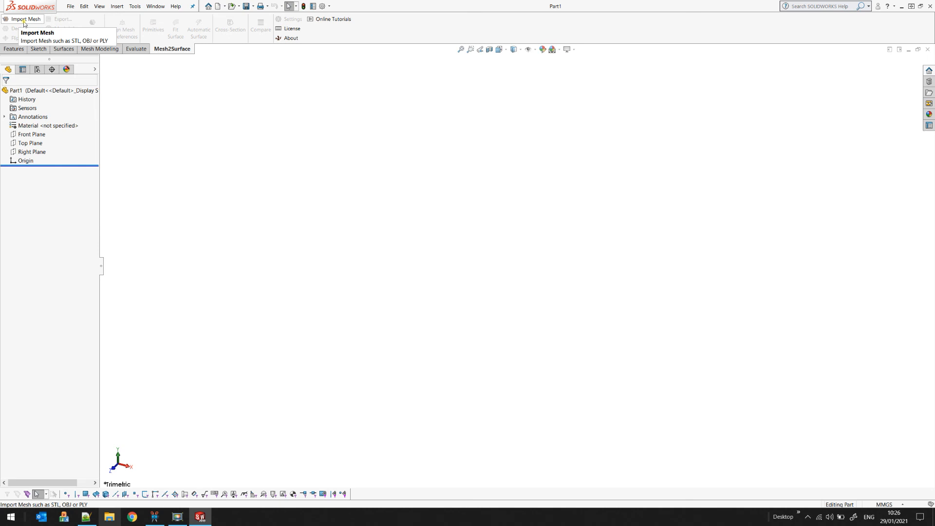
{"action": "mouse_move", "coordinate": [274, 65]}
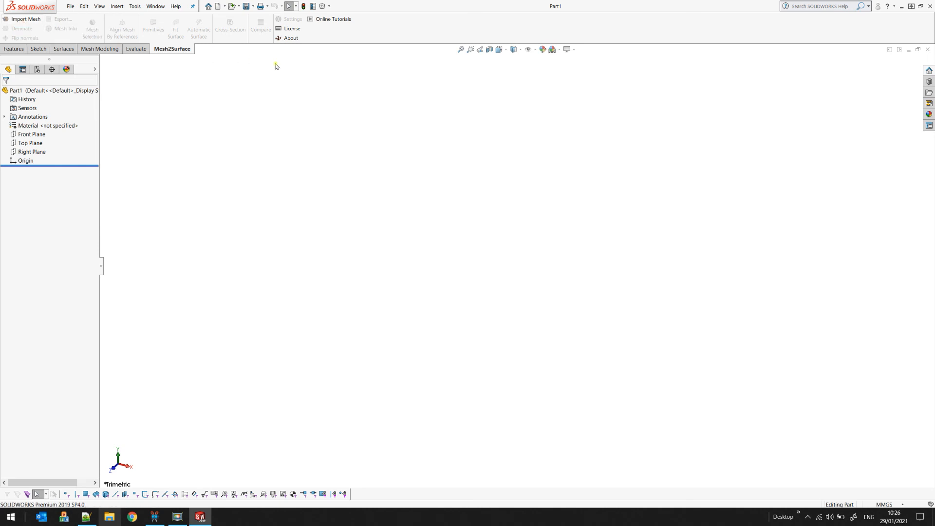